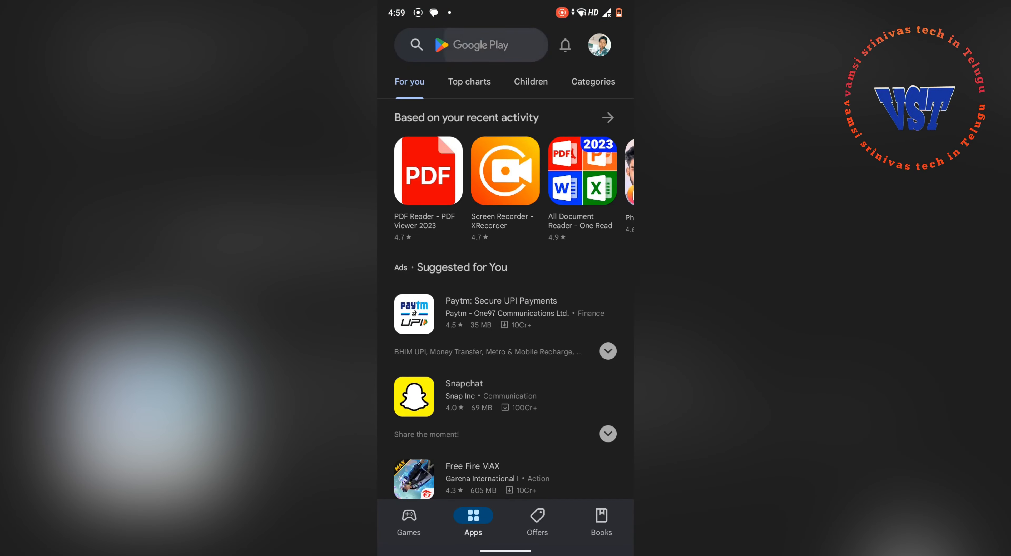
Search the store for 'ios' and bring up the Launcher iOS 16 app page
click(470, 46)
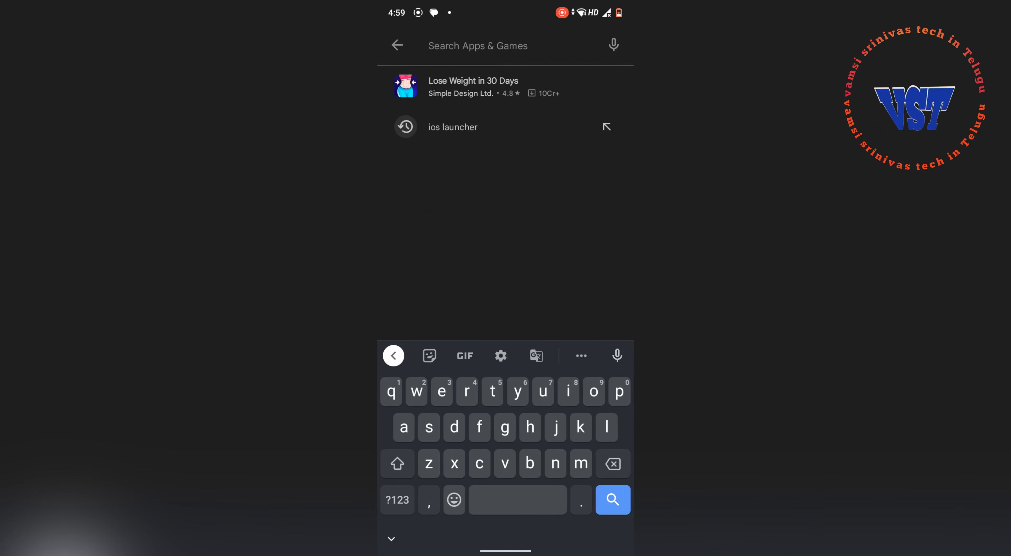
text(ios)
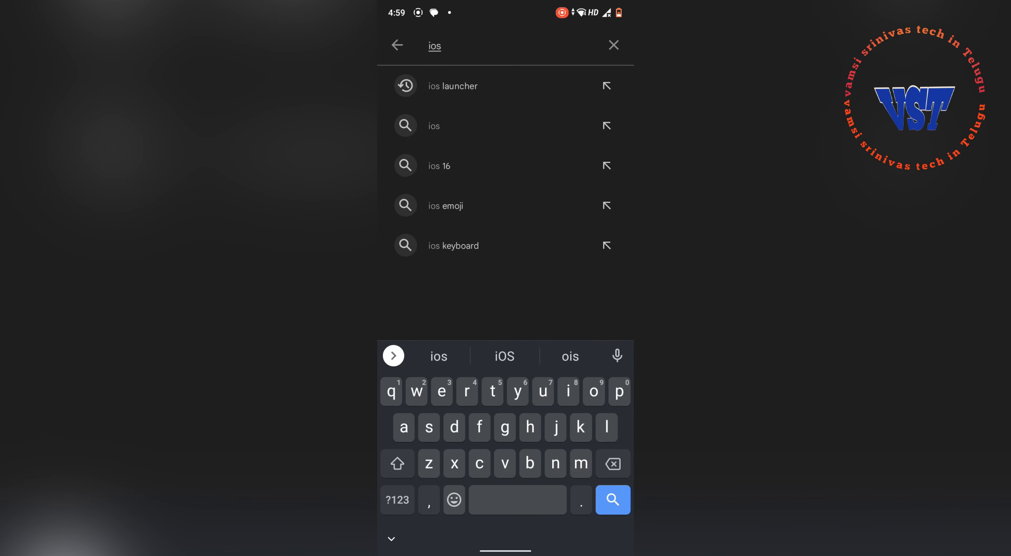
click(453, 86)
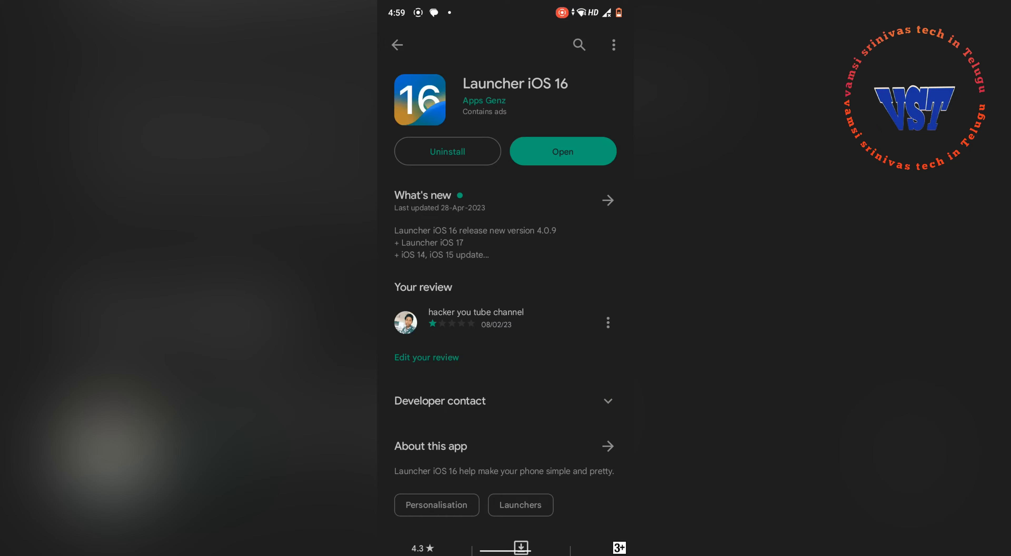
Launch the installed Launcher iOS 16 app from its store listing
click(561, 151)
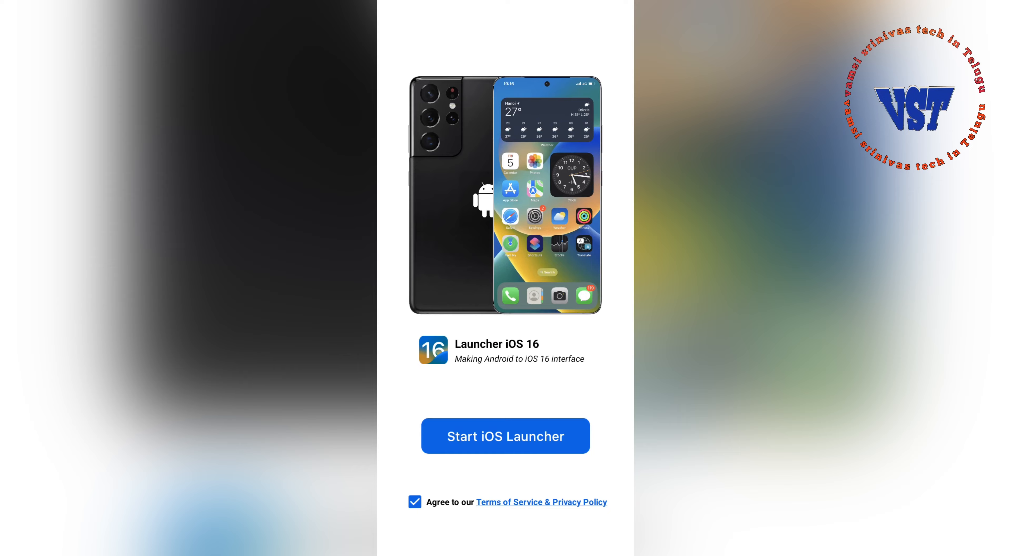
Start the launcher, allow media access and set Launcher iOS 16 as the default home app
click(505, 435)
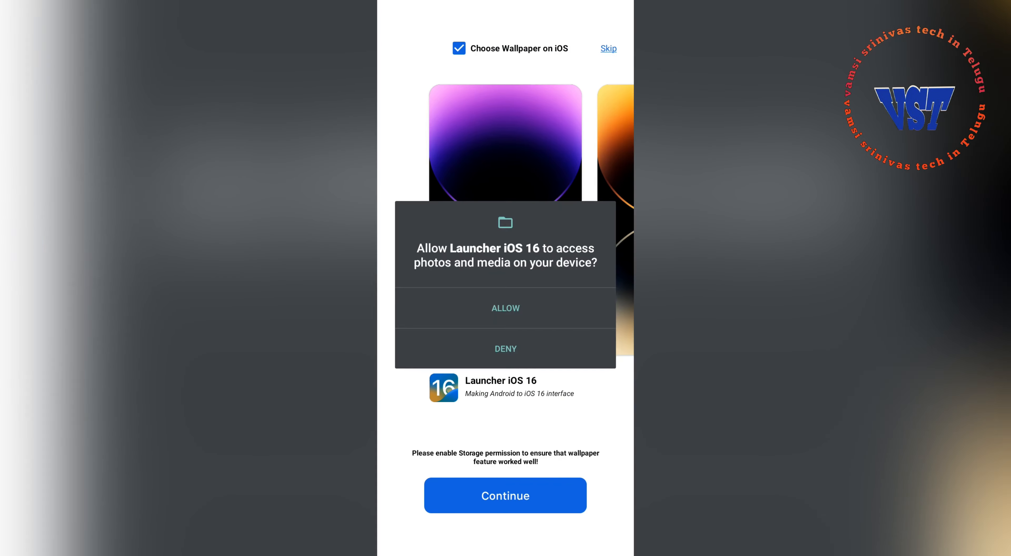
click(505, 307)
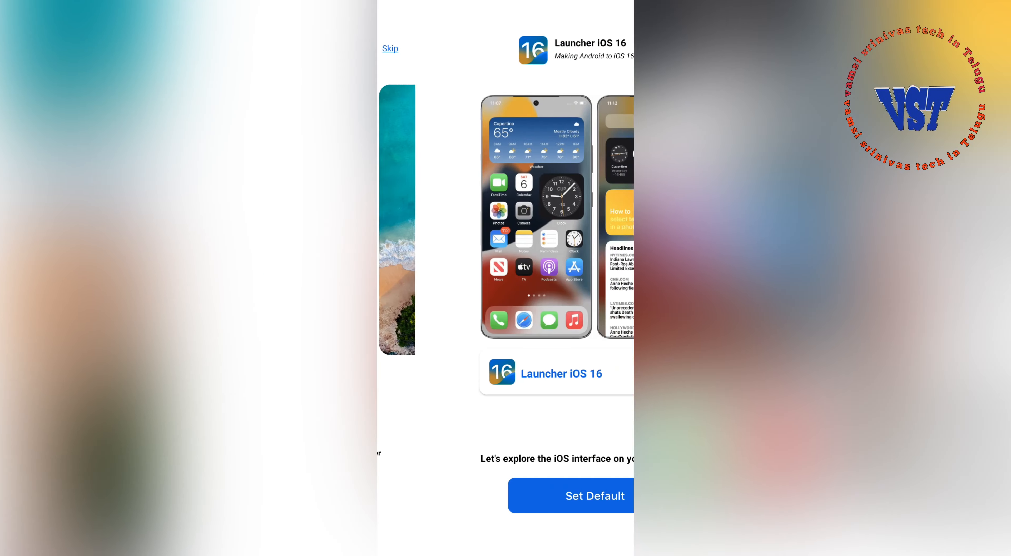
click(571, 495)
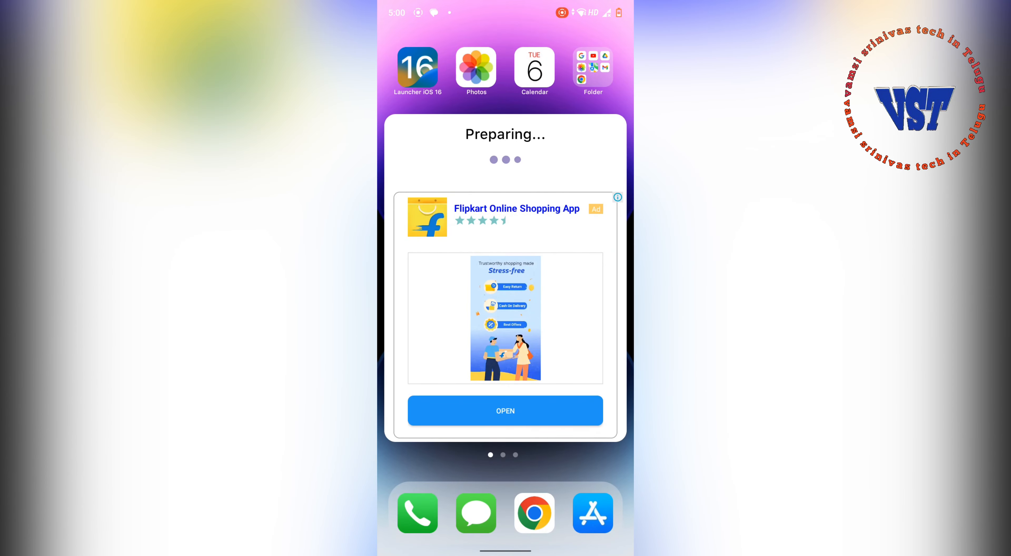
Swipe through the new home screen pages and dismiss the Super Boost popup
scroll(left, 3)
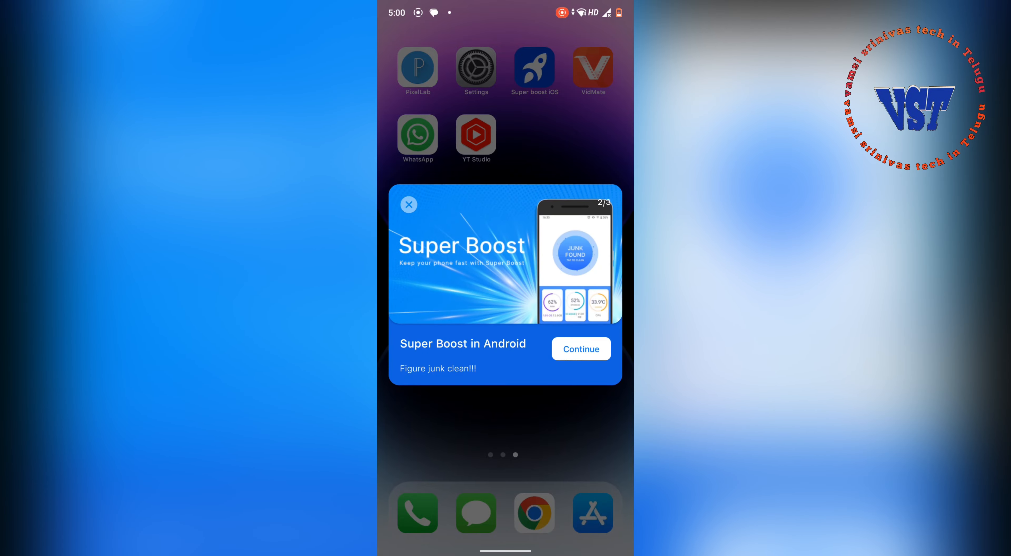
click(579, 348)
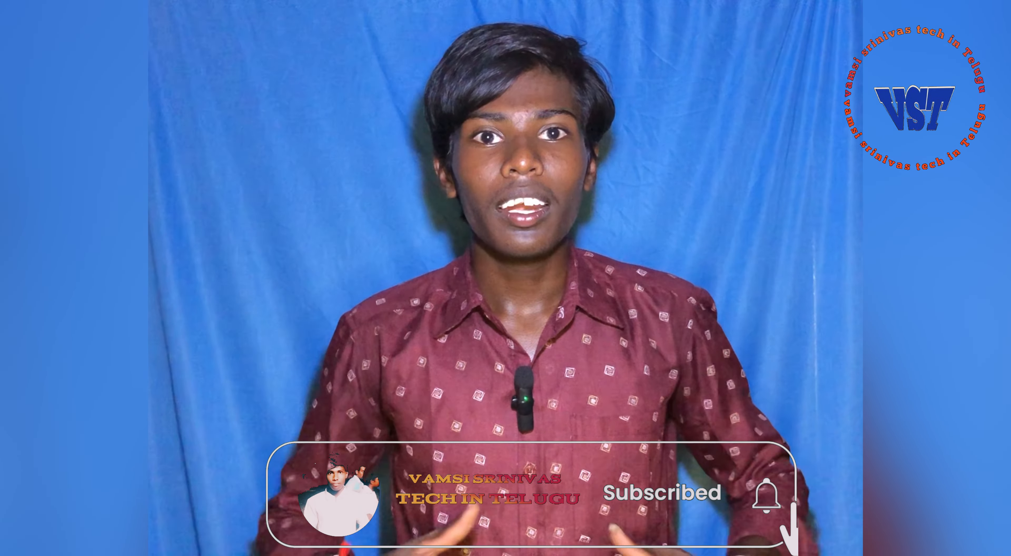
click(772, 497)
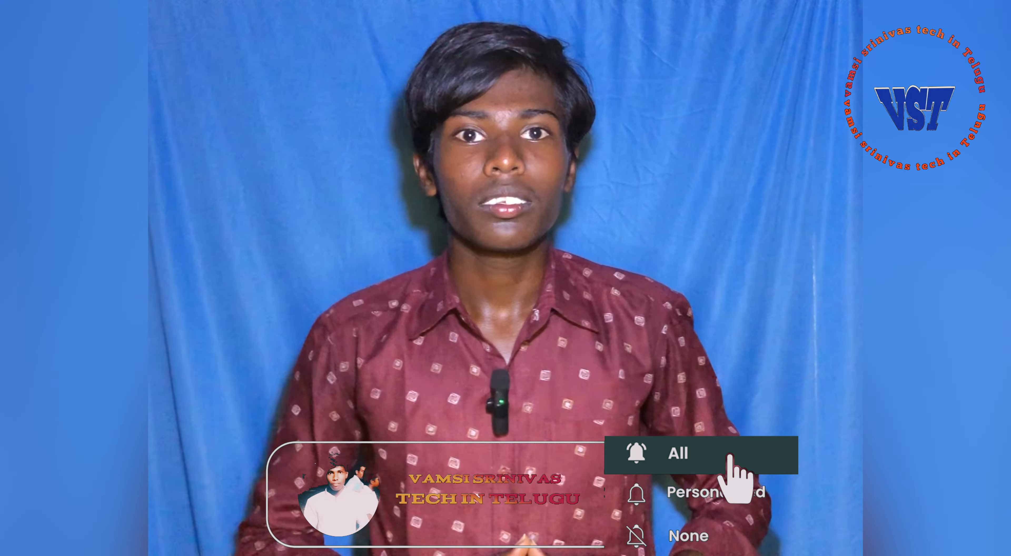
click(675, 453)
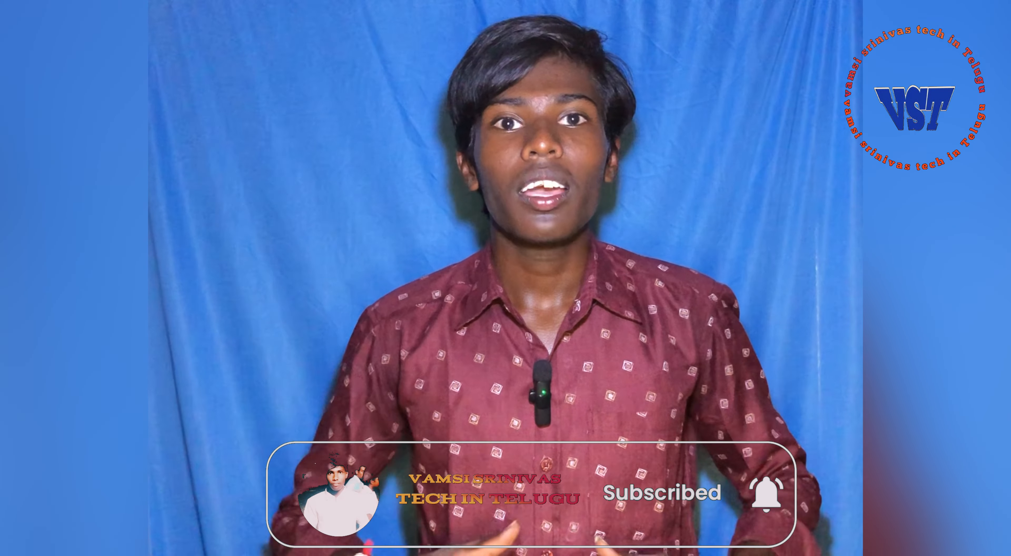